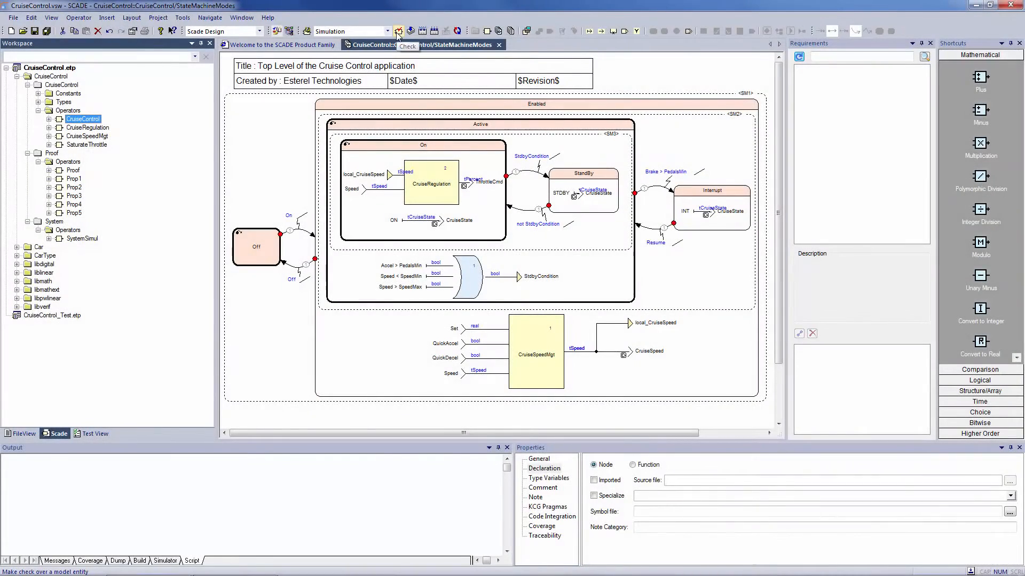
Run a model check on the CruiseControl operator and view the report showing no errors.
{"action": "left_click", "coordinate": [398, 31]}
{"action": "type", "text": "b"}
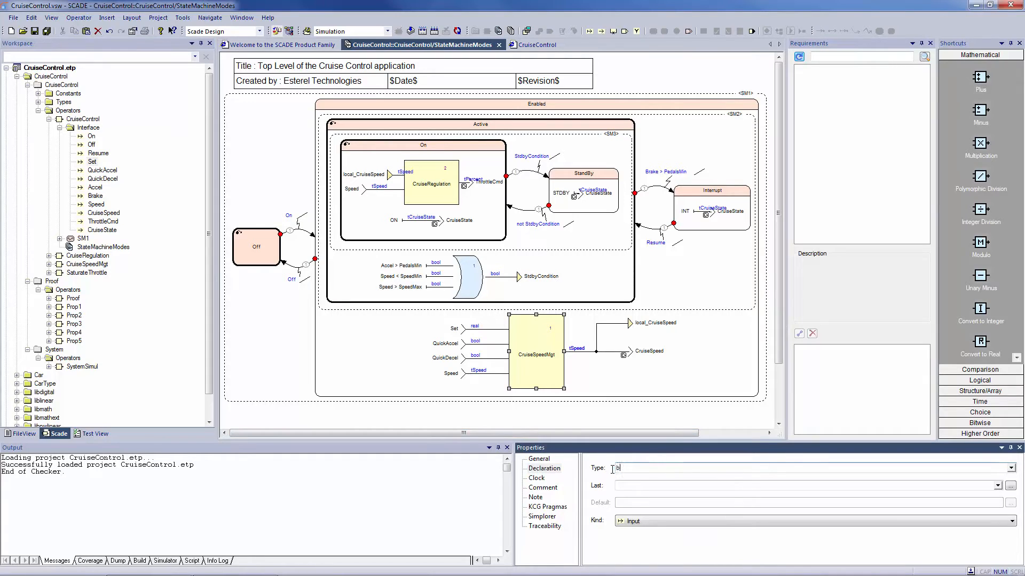
{"action": "left_click", "coordinate": [82, 118]}
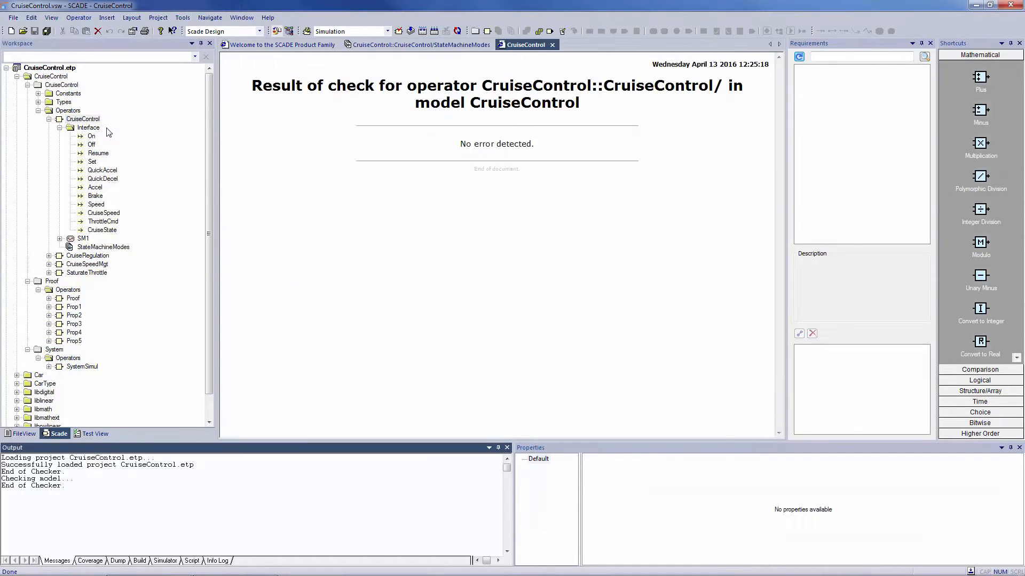
{"action": "mouse_move", "coordinate": [421, 31]}
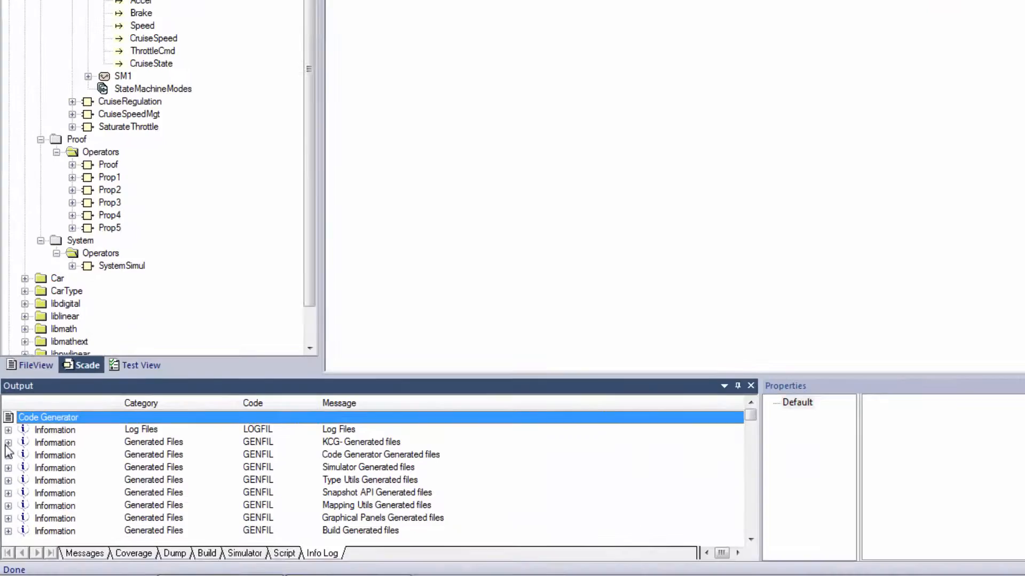
Expand the KCG-Generated files list to reach CruiseControl_CruiseControl.c.
{"action": "left_click", "coordinate": [7, 442]}
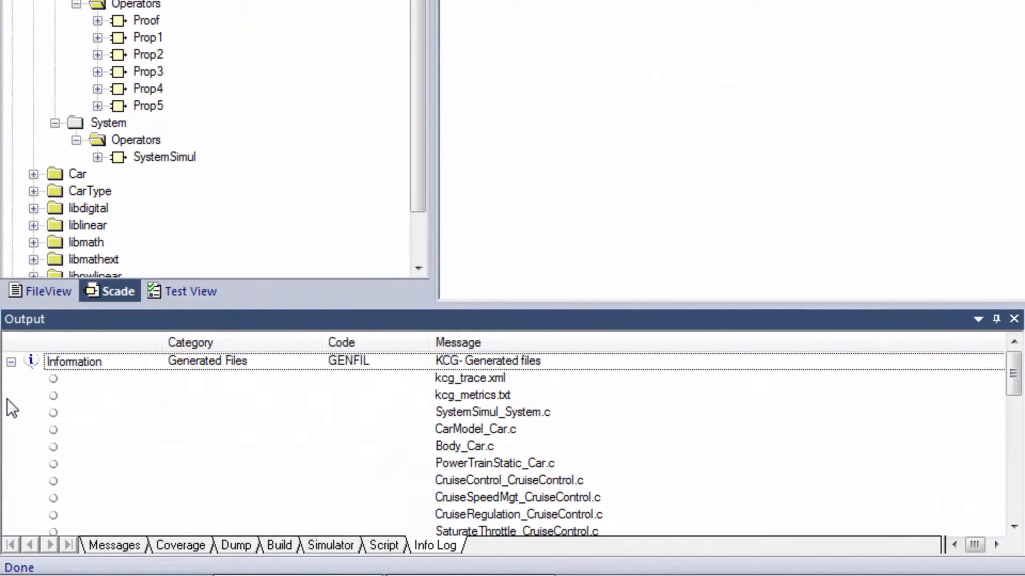
{"action": "mouse_move", "coordinate": [447, 493]}
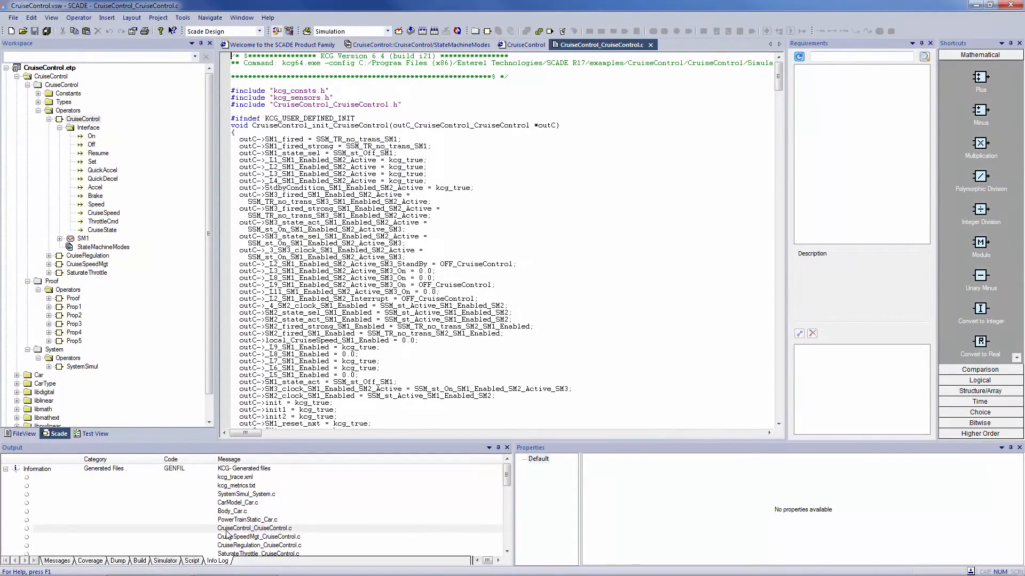
{"action": "mouse_move", "coordinate": [266, 513]}
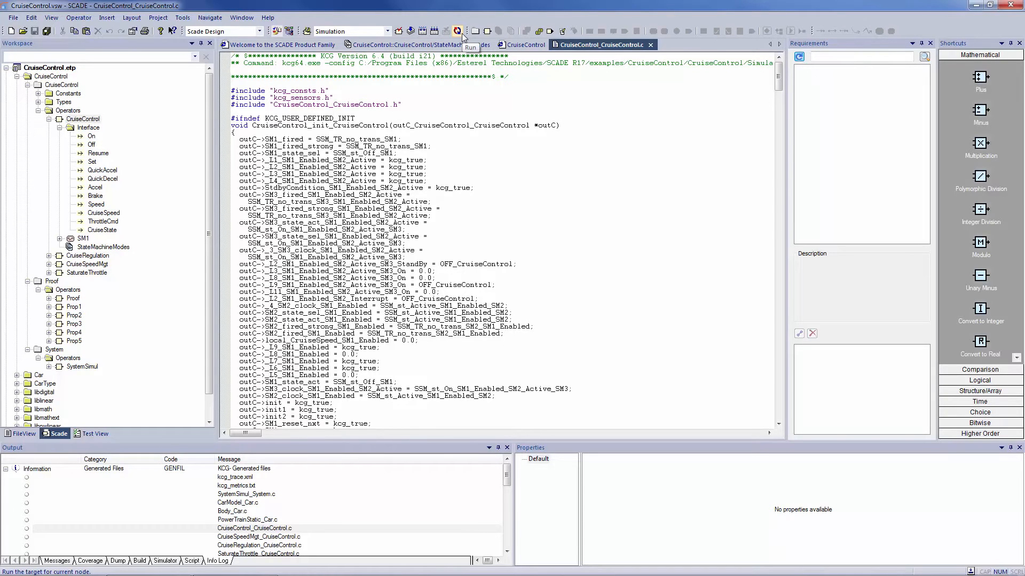
Launch the simulator on the SystemSimul model.
{"action": "left_click", "coordinate": [458, 31]}
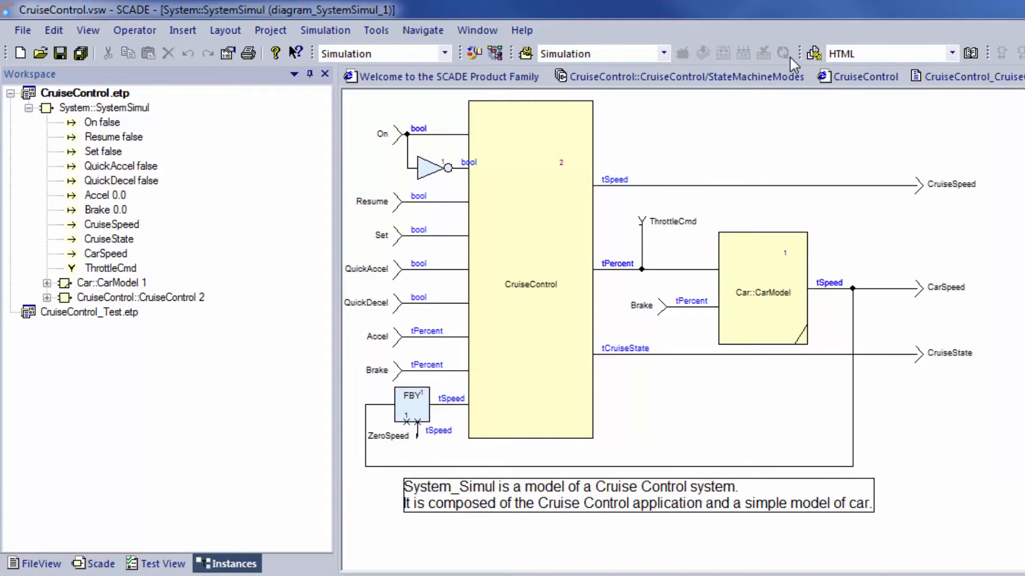
{"action": "mouse_move", "coordinate": [685, 142]}
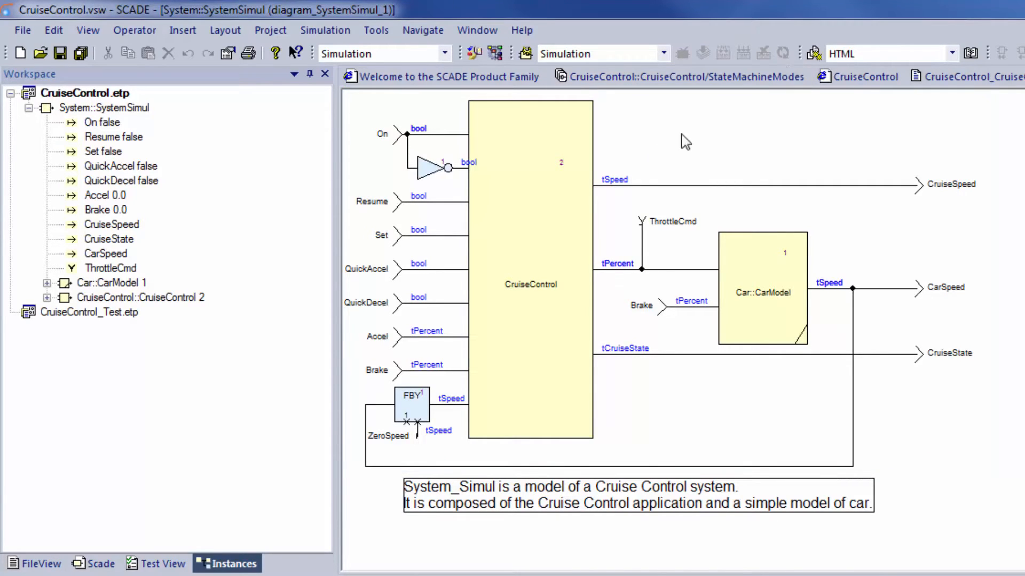
Set the Accel input of the simulated system to 50.
{"action": "left_click", "coordinate": [105, 194]}
{"action": "type", "text": "50"}
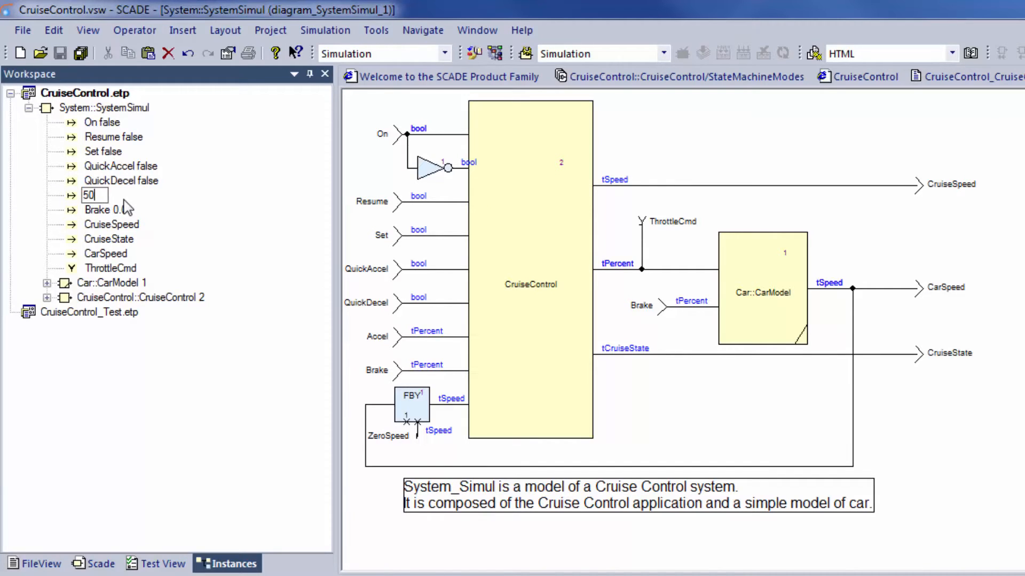
{"action": "key", "text": "Return"}
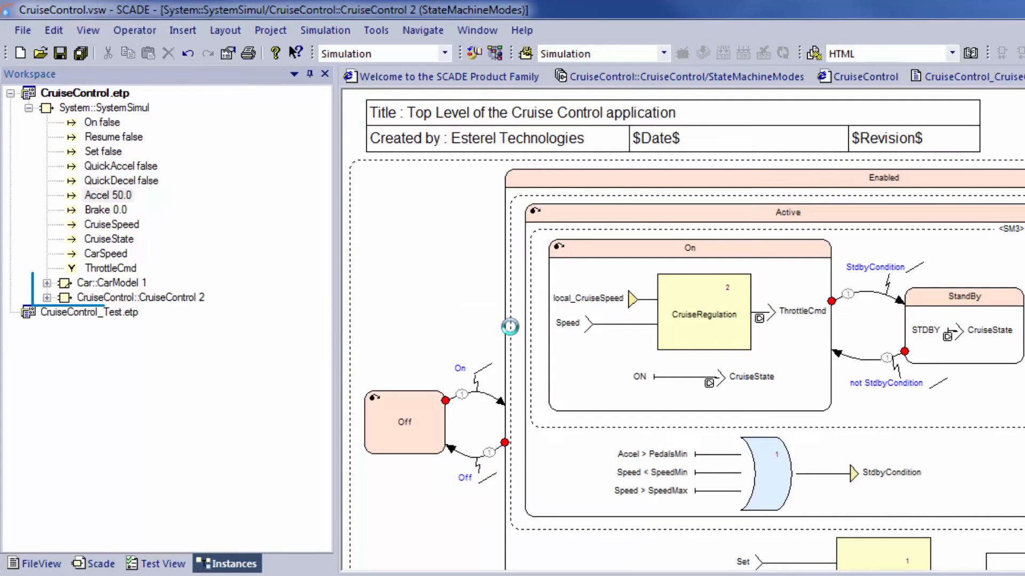
Display the StateMachineModes diagram of the CruiseControl 2 instance.
{"action": "left_click", "coordinate": [139, 297]}
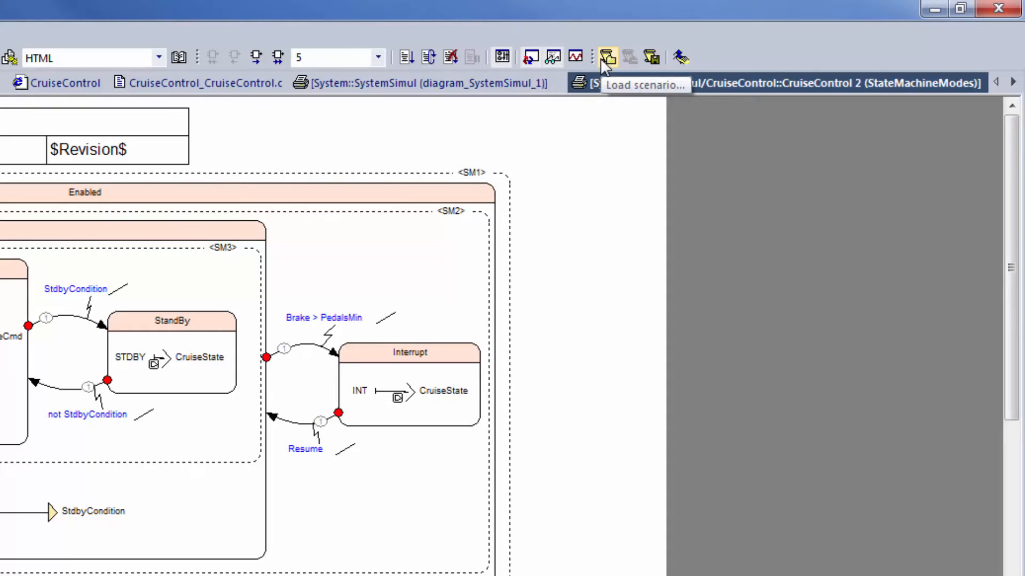
{"action": "mouse_move", "coordinate": [628, 83]}
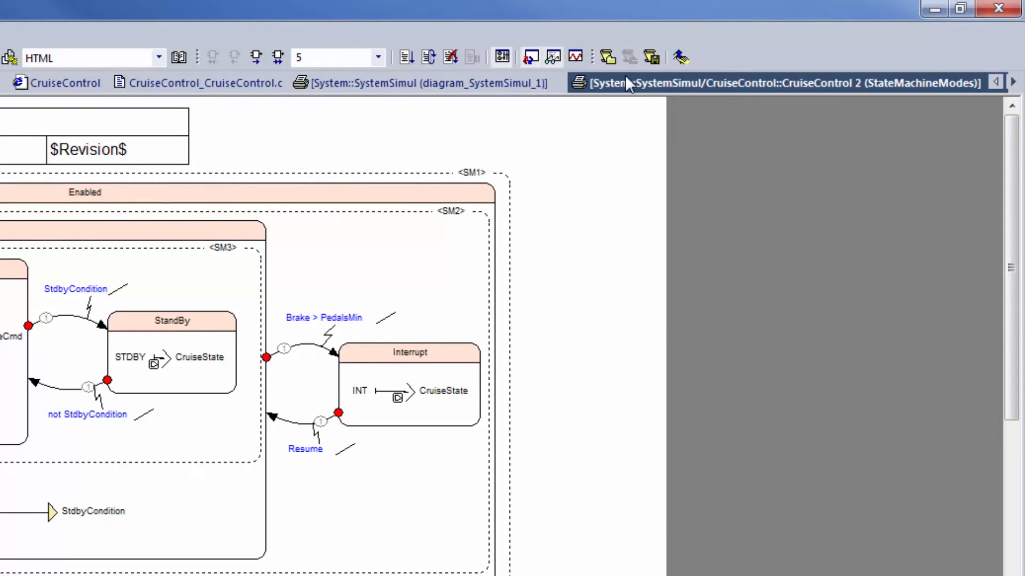
{"action": "mouse_move", "coordinate": [650, 56]}
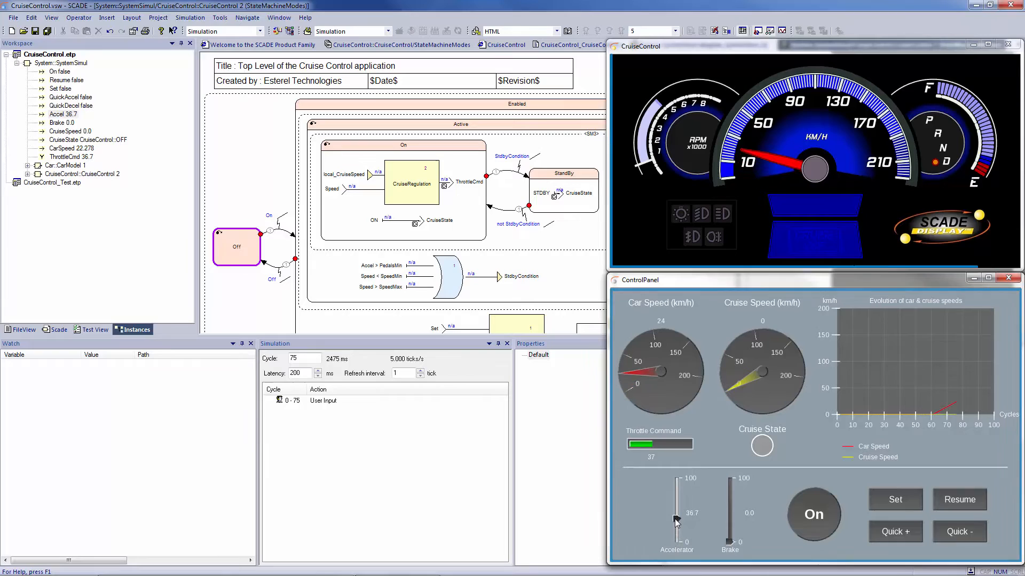
Hold the accelerator, set cruise speed to the current car speed and switch cruise control on.
{"action": "left_click", "coordinate": [895, 499]}
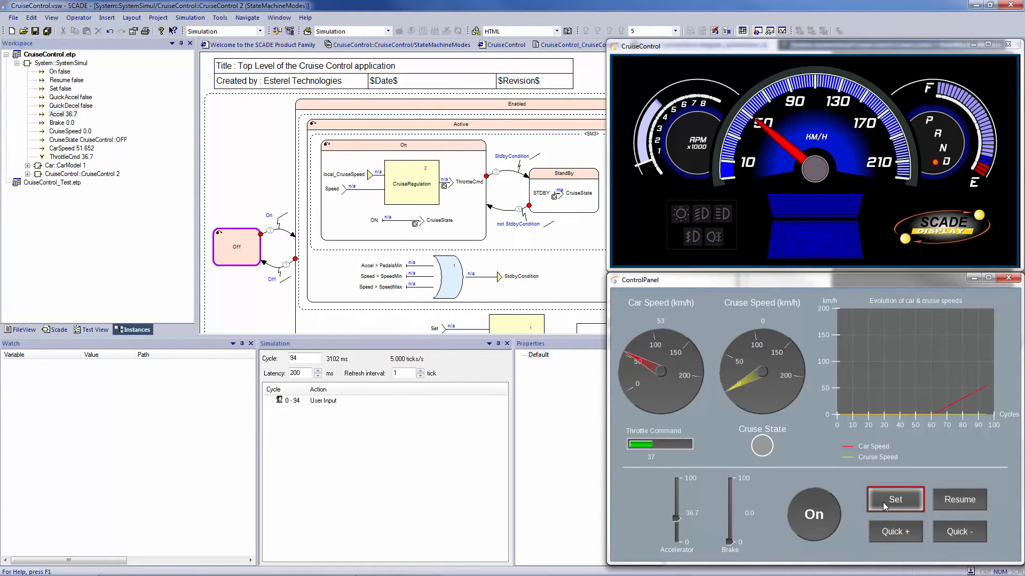
{"action": "left_click", "coordinate": [813, 514]}
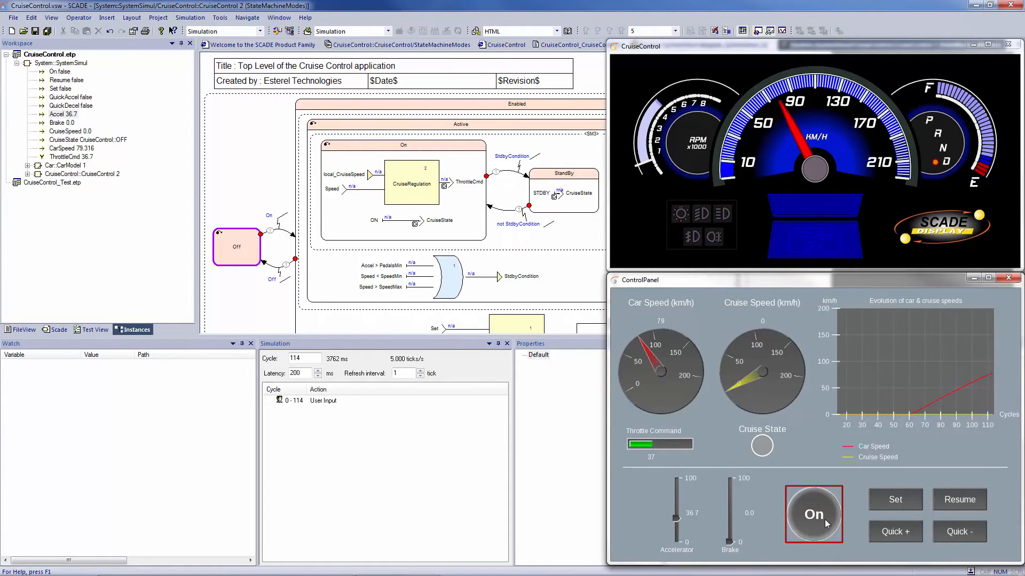
{"action": "left_click", "coordinate": [895, 500]}
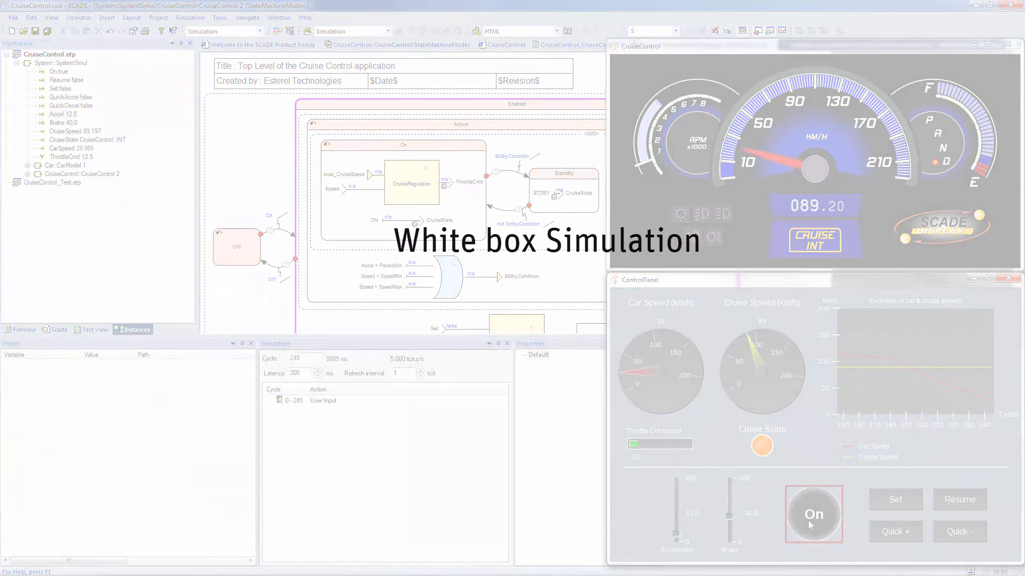
Switch cruise control off via the ControlPanel and let the braking car slow down.
{"action": "left_click", "coordinate": [894, 499]}
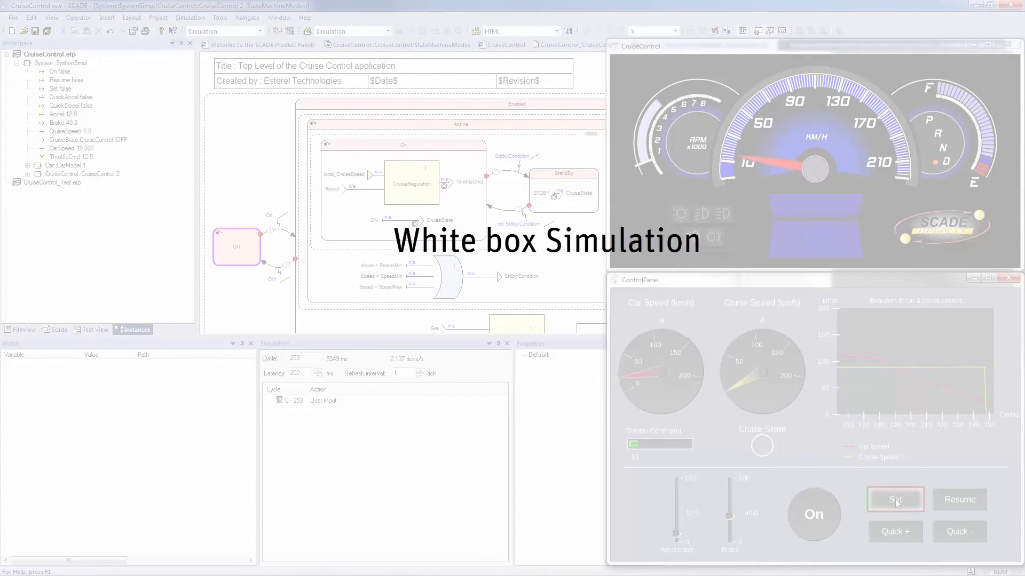
{"action": "left_click", "coordinate": [895, 500]}
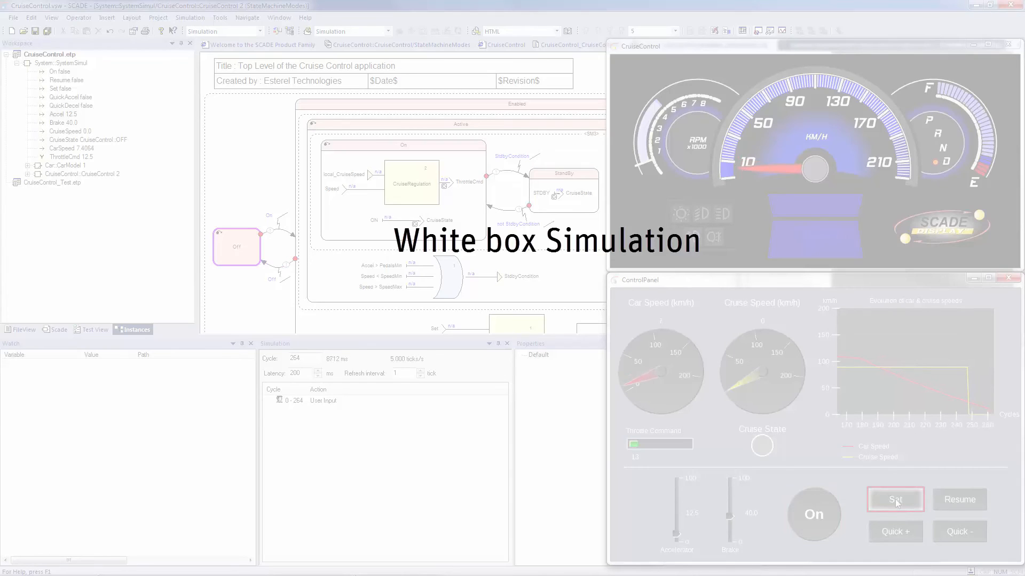
{"action": "left_click", "coordinate": [959, 500]}
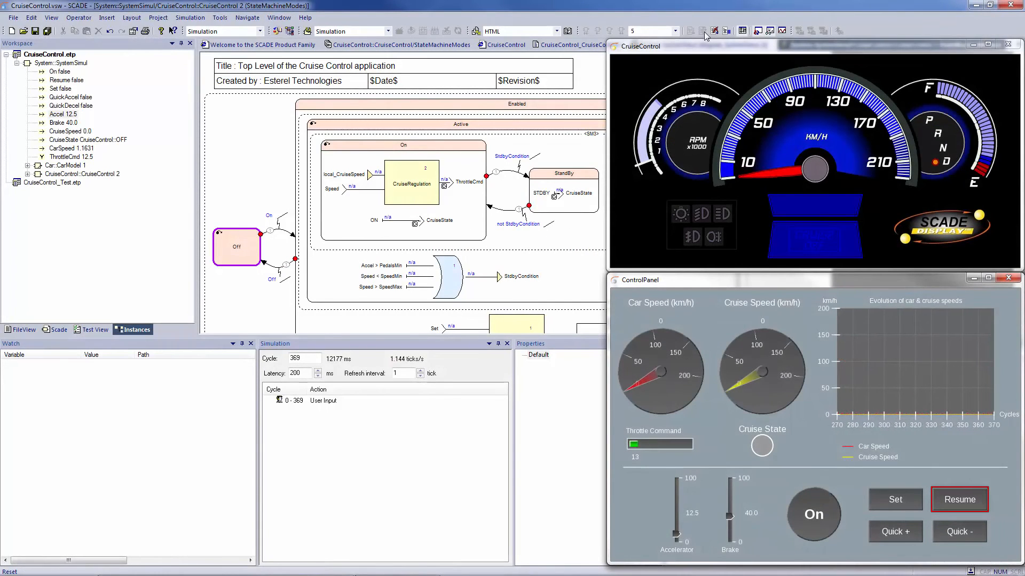
Stop the running simulation at about cycle 385.
{"action": "left_click", "coordinate": [713, 31]}
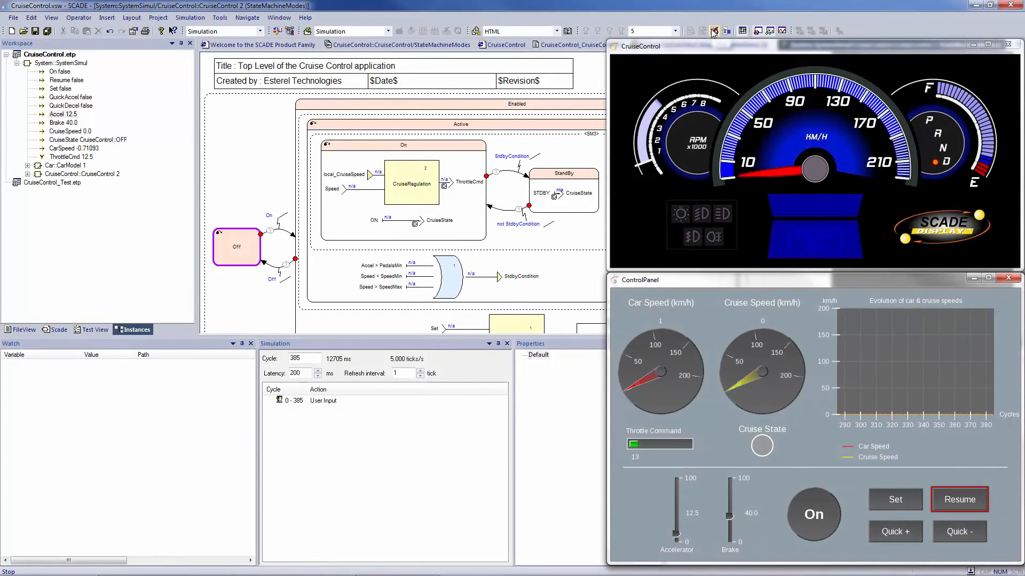